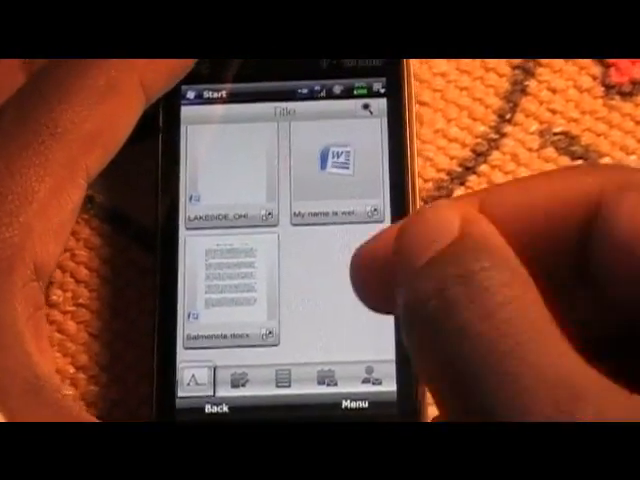
- Show the Documents options (List View, Document Source, Sync E-mail, Settings, Delete), close them, then show them again
{"action": "left_click", "coordinate": [352, 404]}
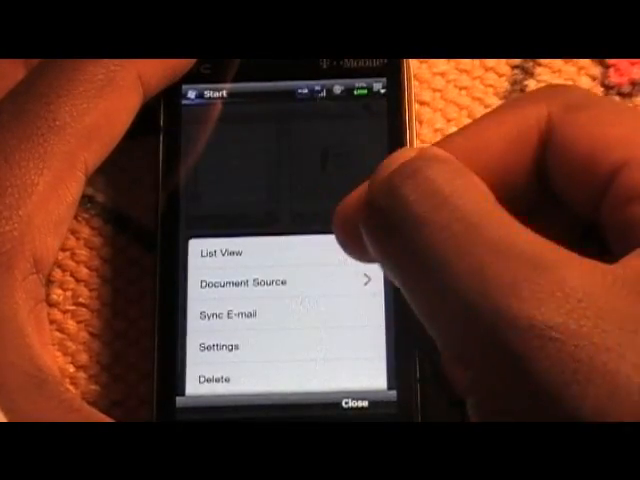
{"action": "left_click", "coordinate": [222, 252]}
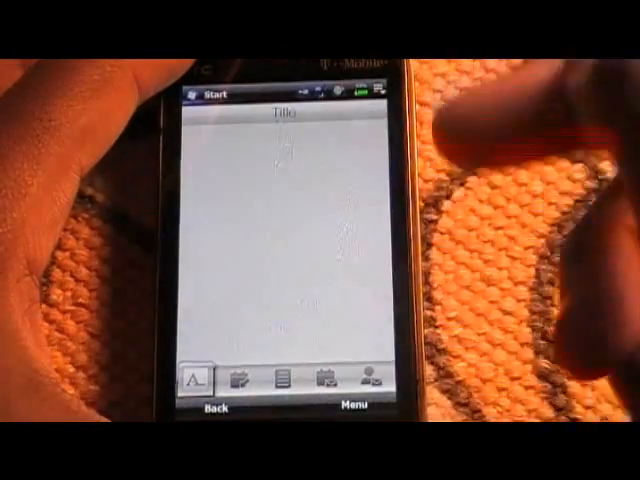
{"action": "left_click", "coordinate": [356, 406]}
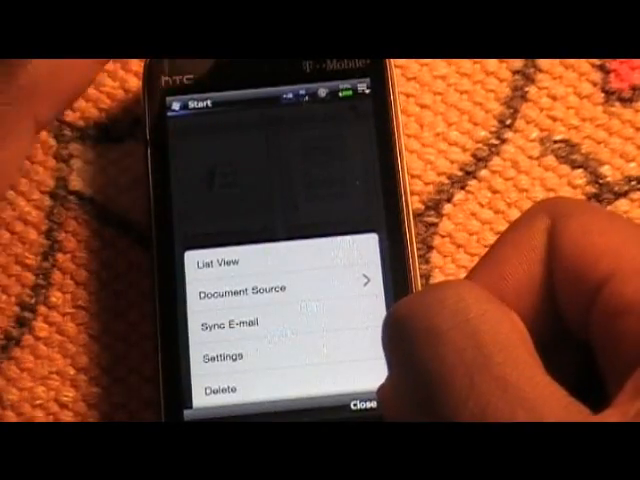
{"action": "left_click", "coordinate": [224, 358]}
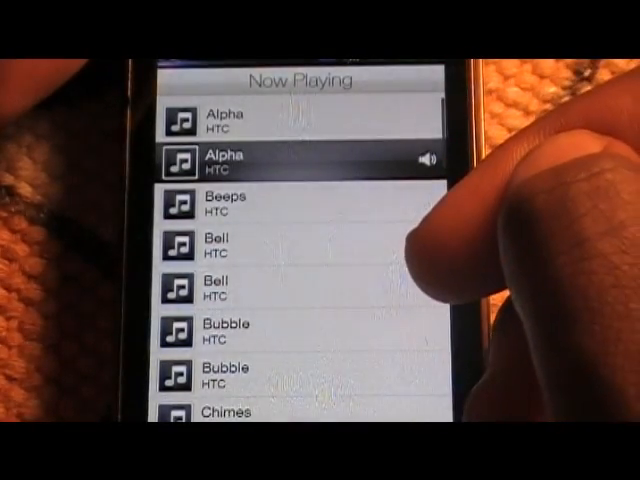
- Play the Bell ringtone from the HTC Sapphire Sound Suite, then pause it
{"action": "left_click", "coordinate": [230, 158]}
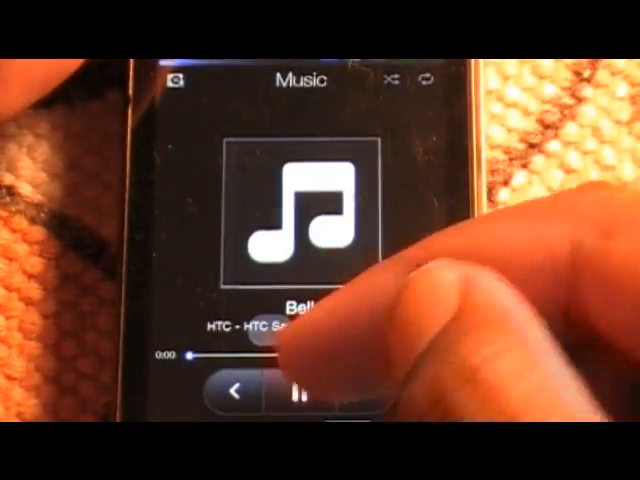
{"action": "left_click", "coordinate": [292, 390]}
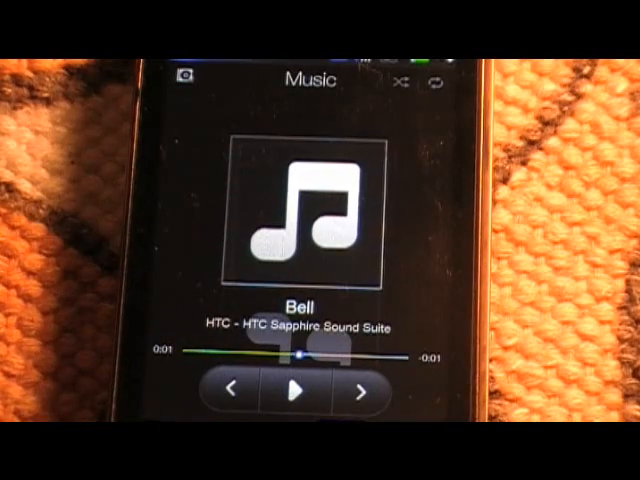